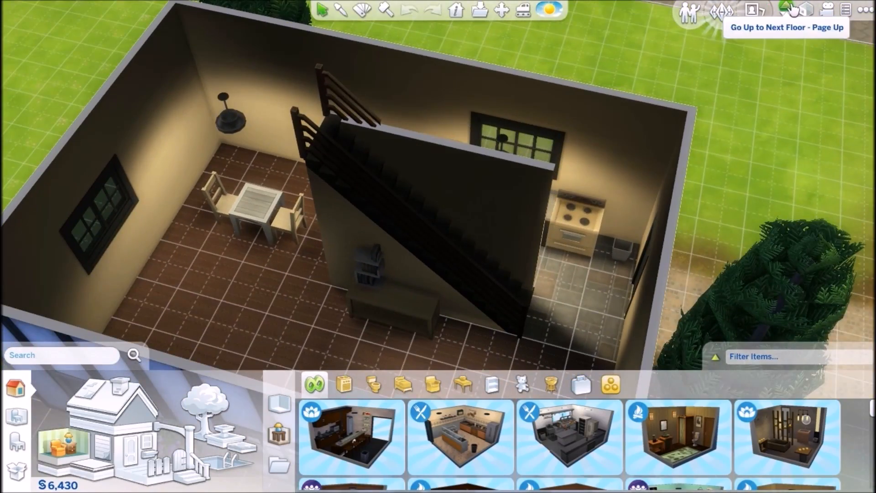
Move the view up to the upper floor to start a new wall from the house corner.
{"action": "left_click", "coordinate": [786, 11]}
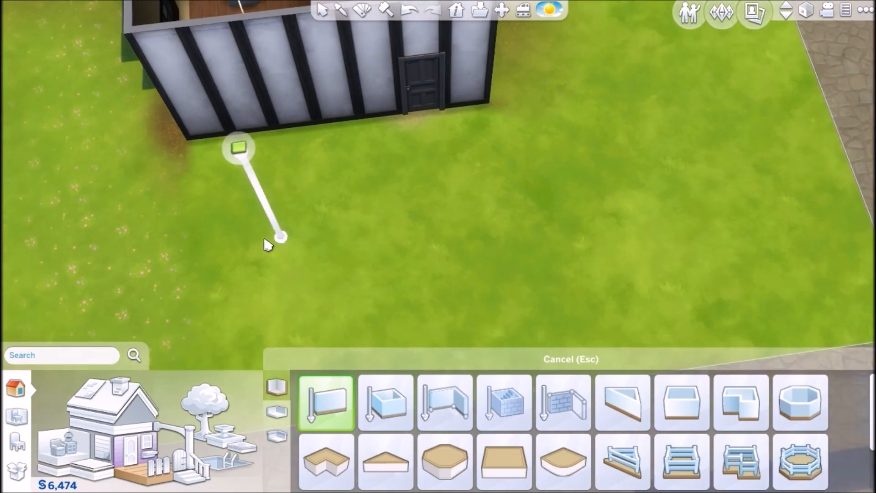
Search 'dj' to pick the Wub Tub Electromagic DJ Booth, then search 'dance' for a dance floor.
{"action": "type", "text": "dj"}
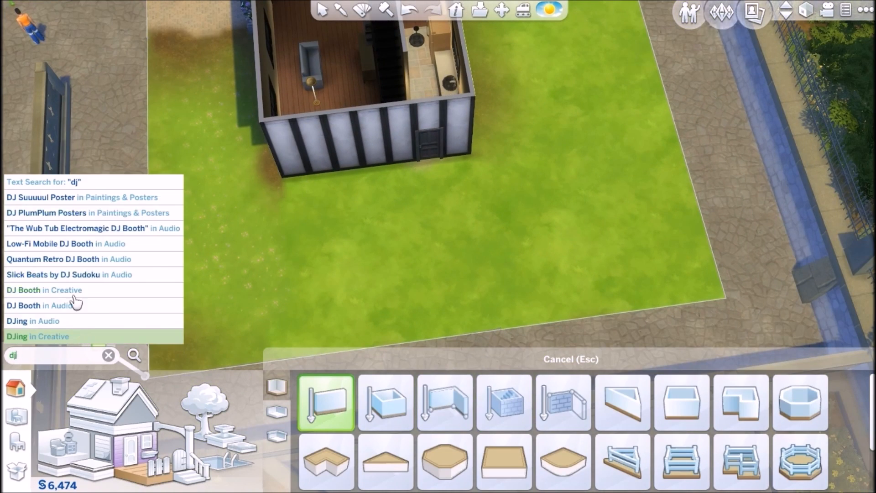
{"action": "left_click", "coordinate": [43, 289]}
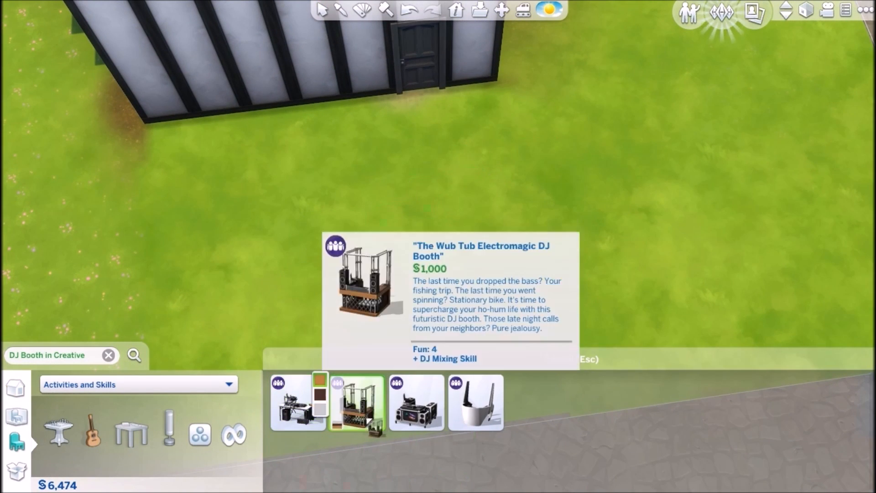
{"action": "left_click", "coordinate": [356, 403]}
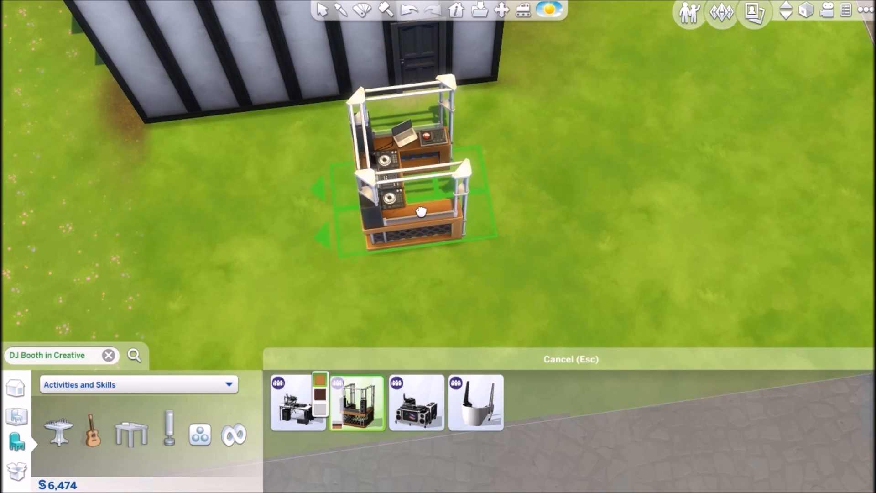
{"action": "type", "text": "dance"}
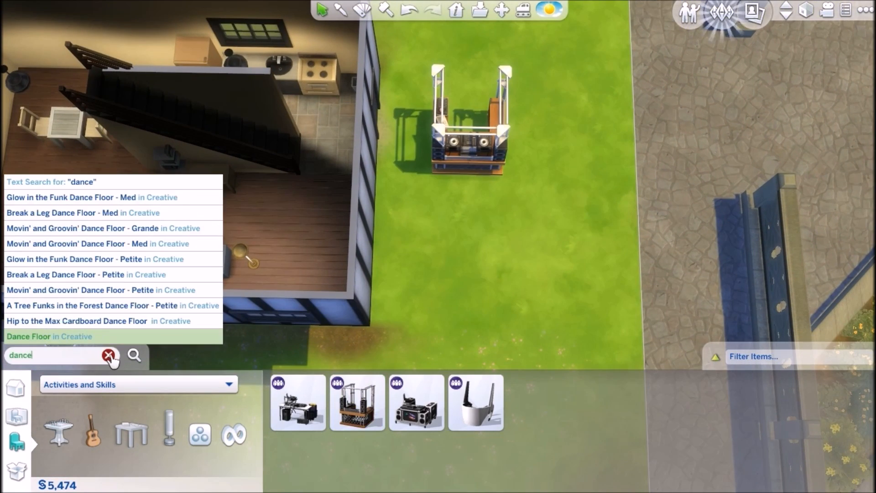
{"action": "left_click", "coordinate": [48, 336]}
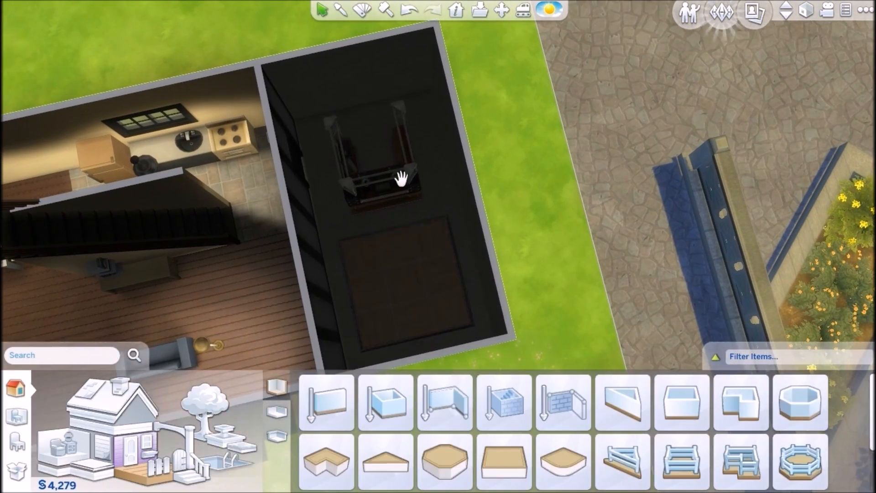
Add a shingled roof over the new DJ room extension.
{"action": "left_click", "coordinate": [453, 263]}
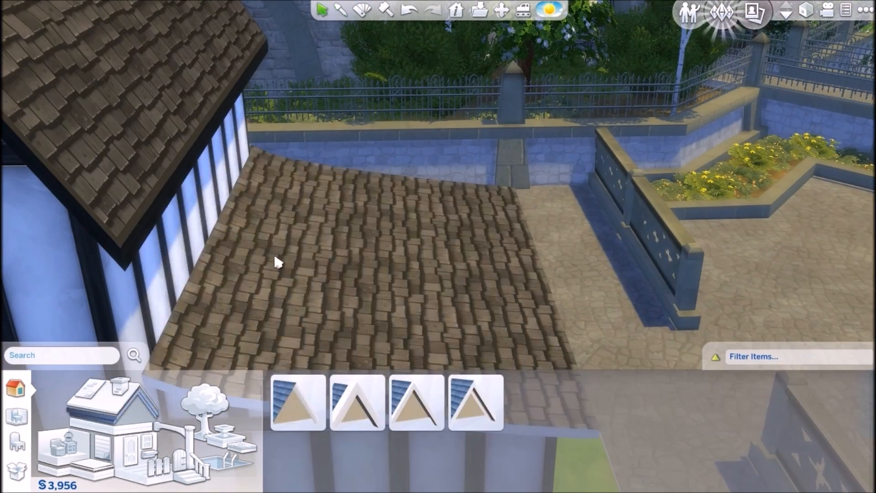
Choose a living-room item from the Buy catalogue for the ground floor.
{"action": "left_click", "coordinate": [415, 403]}
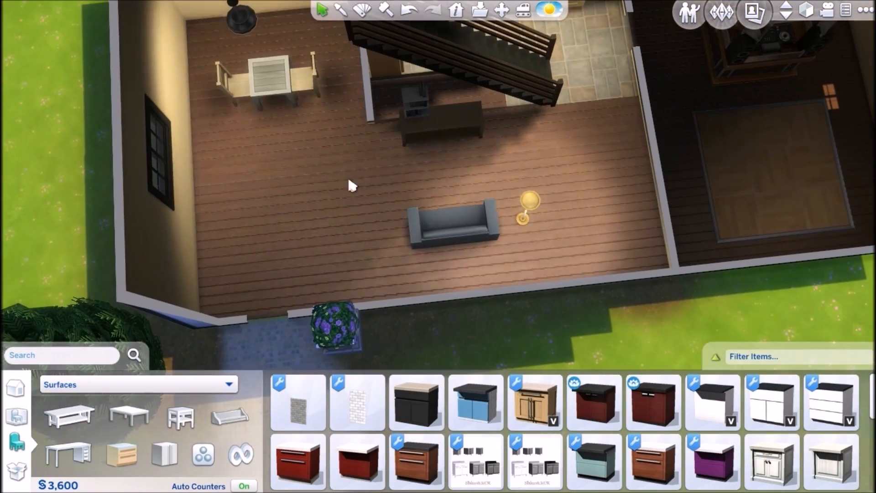
Reposition the loveseat and choose the Been There, Watched That TV from Electronics.
{"action": "left_click", "coordinate": [453, 223]}
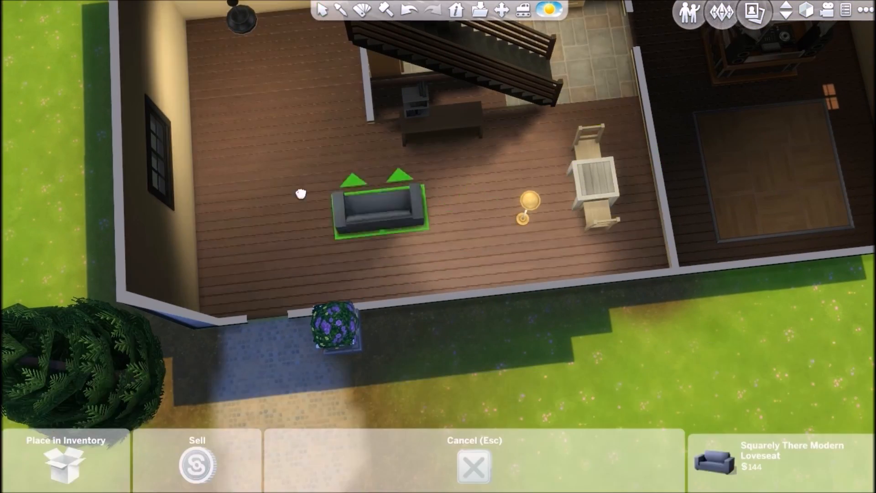
{"action": "left_click_drag", "start_coordinate": [377, 207], "coordinate": [227, 90]}
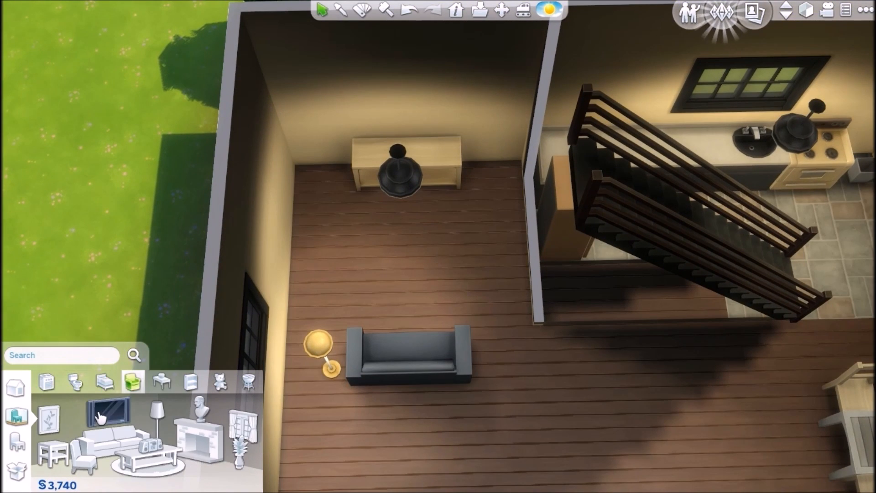
{"action": "left_click", "coordinate": [103, 411]}
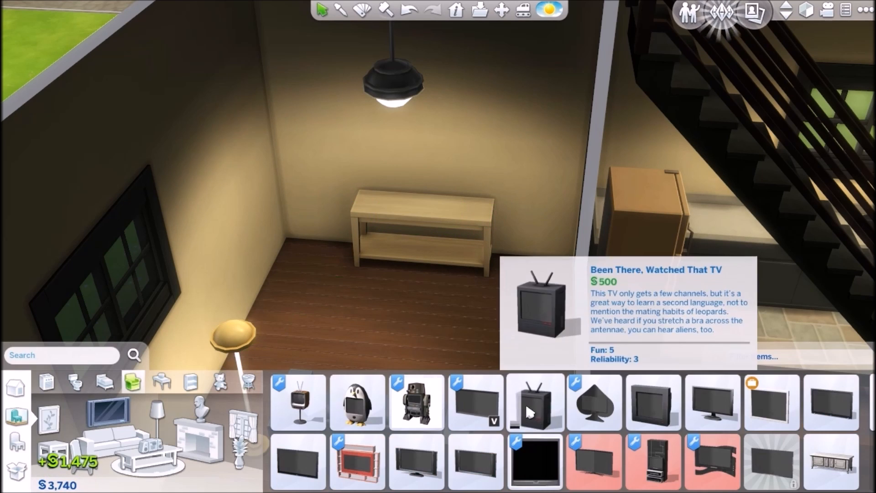
{"action": "left_click", "coordinate": [535, 402]}
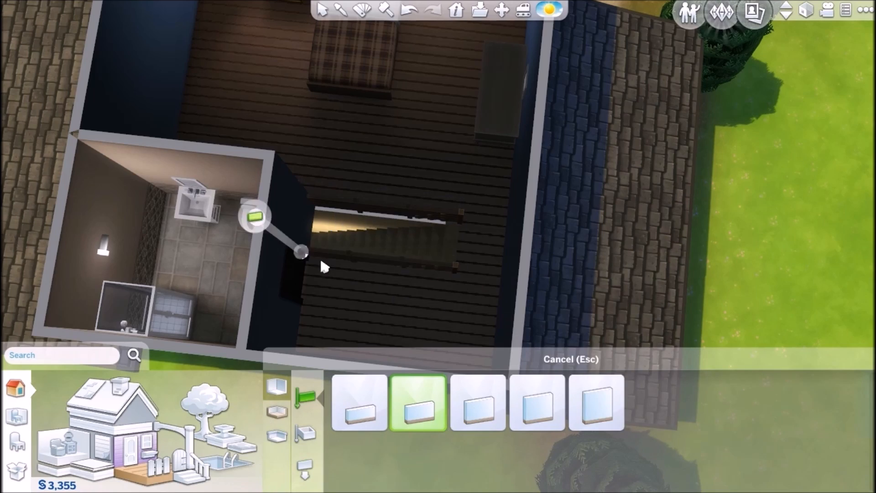
Remove the ledge above the staircase with the sledgehammer before browsing floor patterns.
{"action": "left_click", "coordinate": [476, 403]}
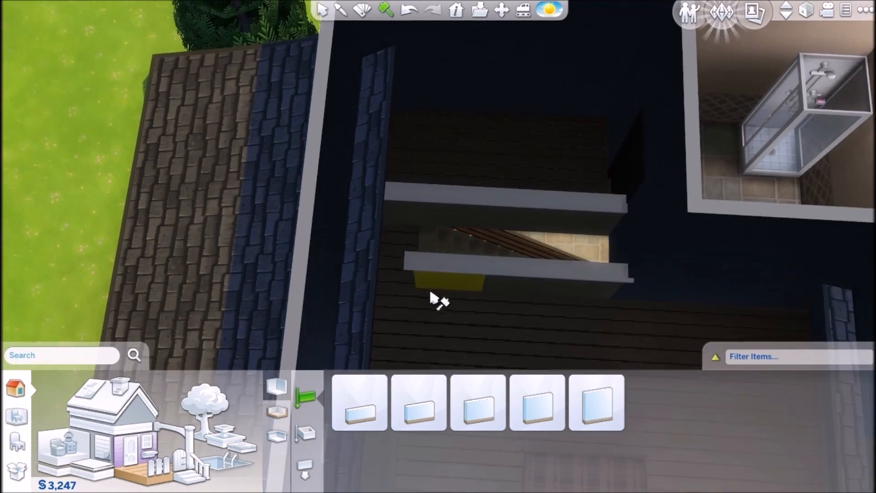
{"action": "left_click", "coordinate": [439, 290]}
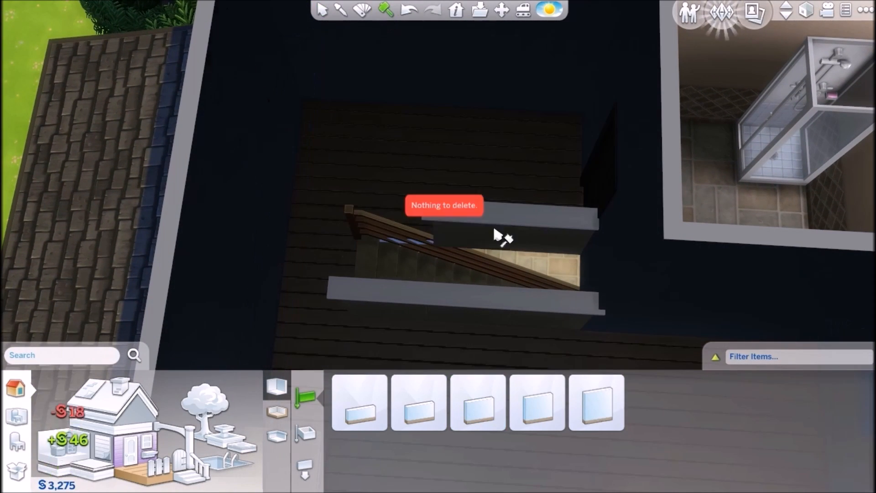
{"action": "left_click", "coordinate": [477, 402]}
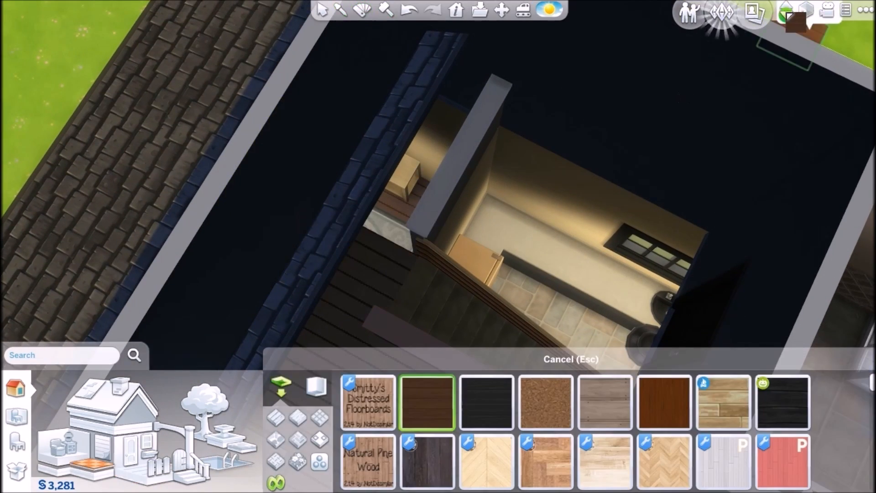
Browse the counters and surfaces catalogue for a dark bathroom counter.
{"action": "left_click", "coordinate": [361, 10]}
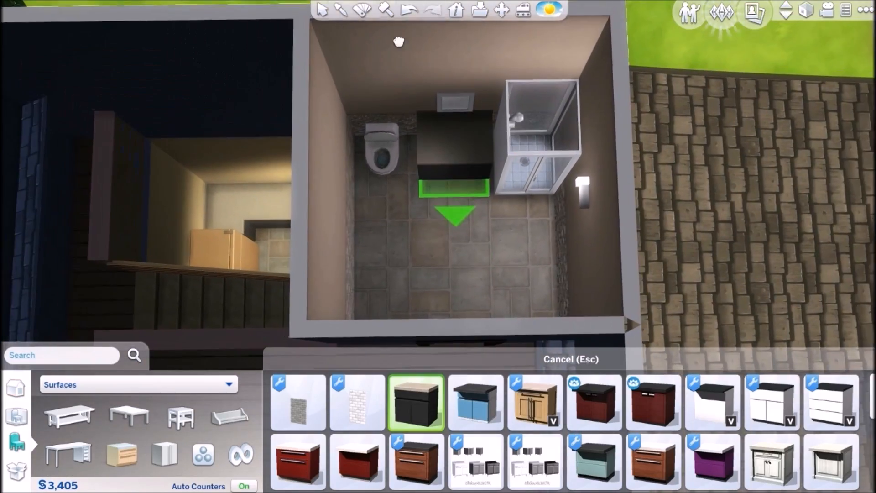
Set the counter between toilet and shower and pick the Morning Glory Bathroom Mirror.
{"action": "left_click", "coordinate": [453, 185]}
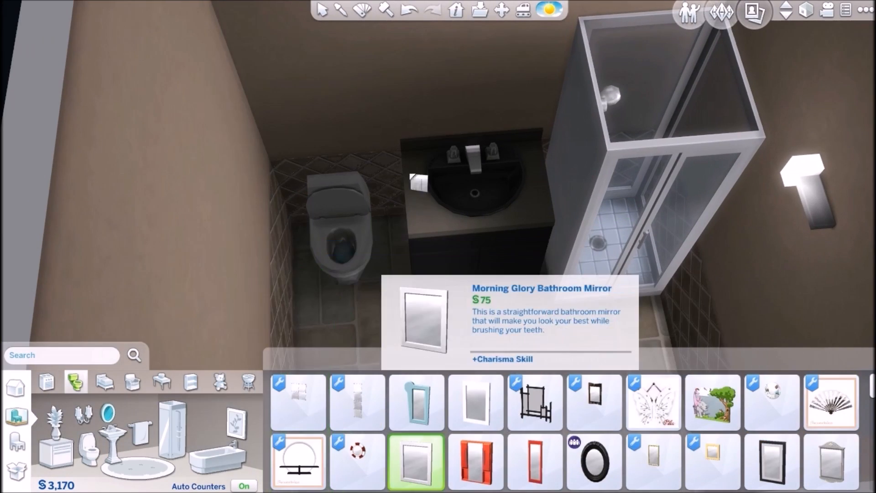
{"action": "left_click", "coordinate": [416, 460]}
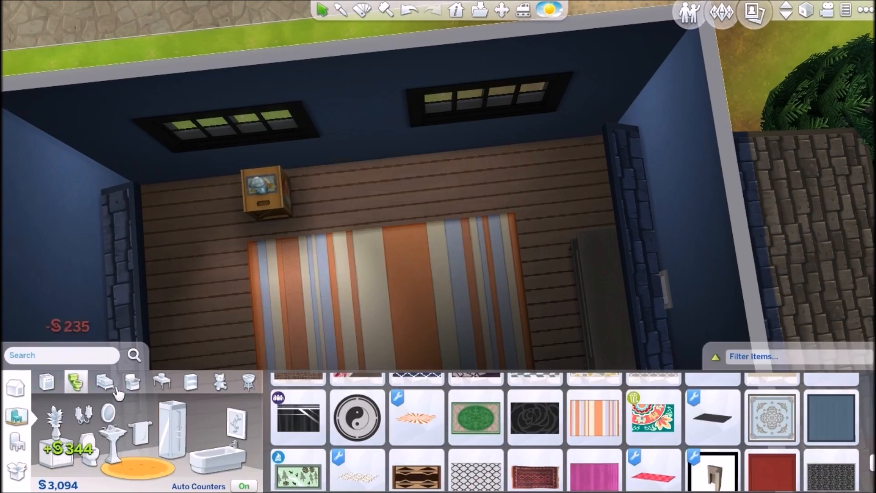
From Bedroom furniture, place a double bed and a nightstand on the striped rug.
{"action": "left_click", "coordinate": [104, 383]}
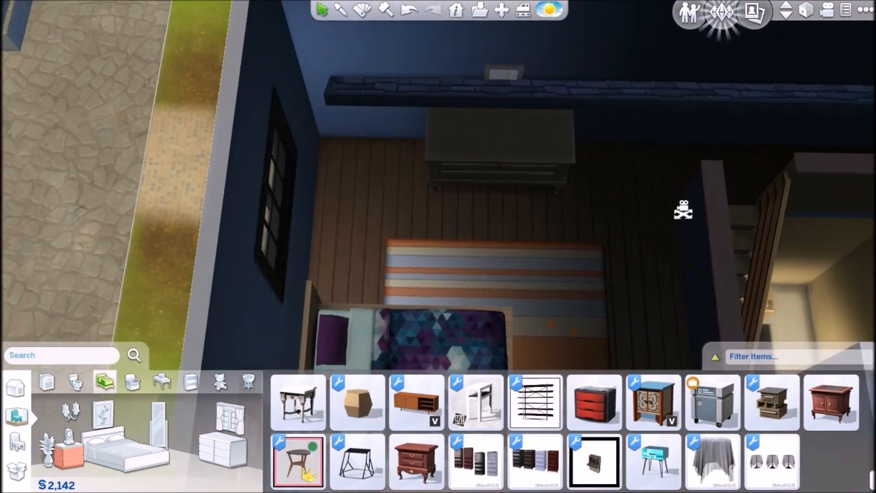
{"action": "left_click", "coordinate": [16, 388]}
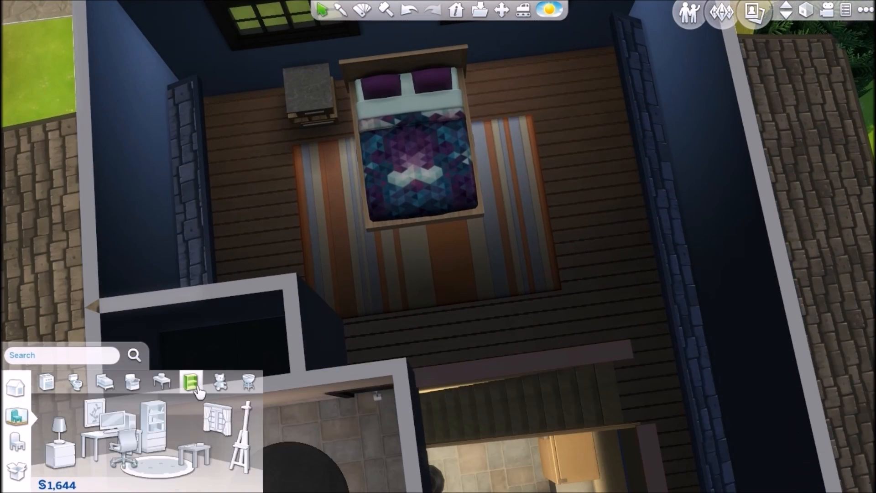
Browse Study furniture and choose a colour variant for the bedroom desk.
{"action": "left_click", "coordinate": [192, 382]}
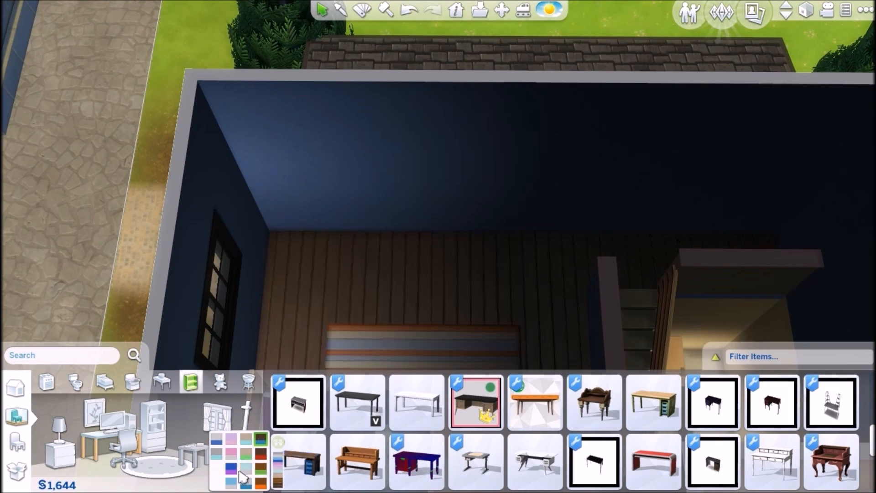
{"action": "left_click", "coordinate": [298, 462]}
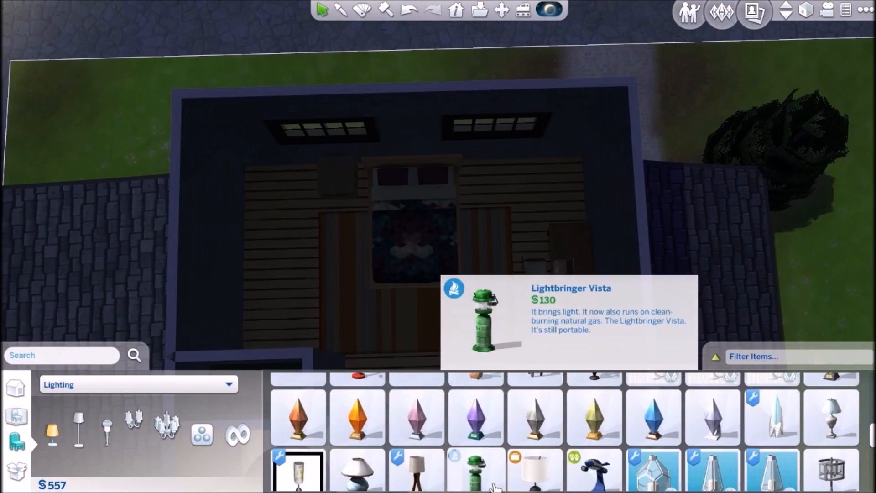
Hang a pendant lamp from the ceiling lights category above the upstairs bed.
{"action": "left_click", "coordinate": [166, 427]}
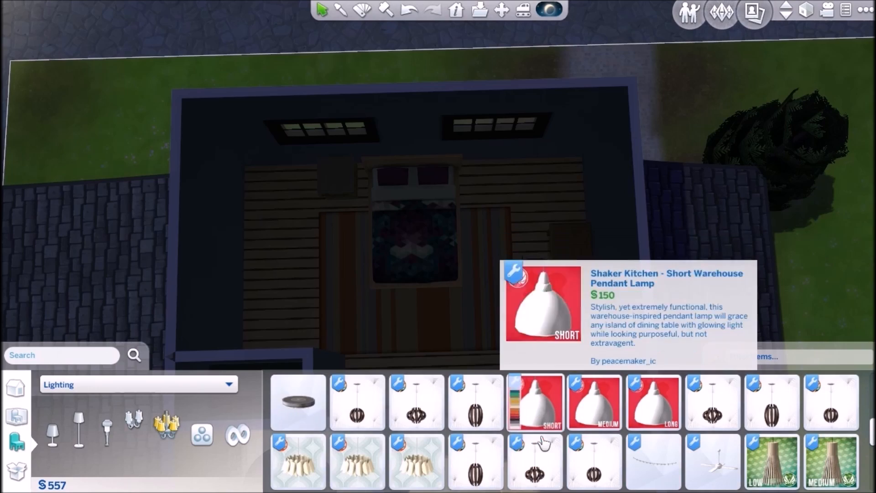
{"action": "left_click", "coordinate": [297, 401]}
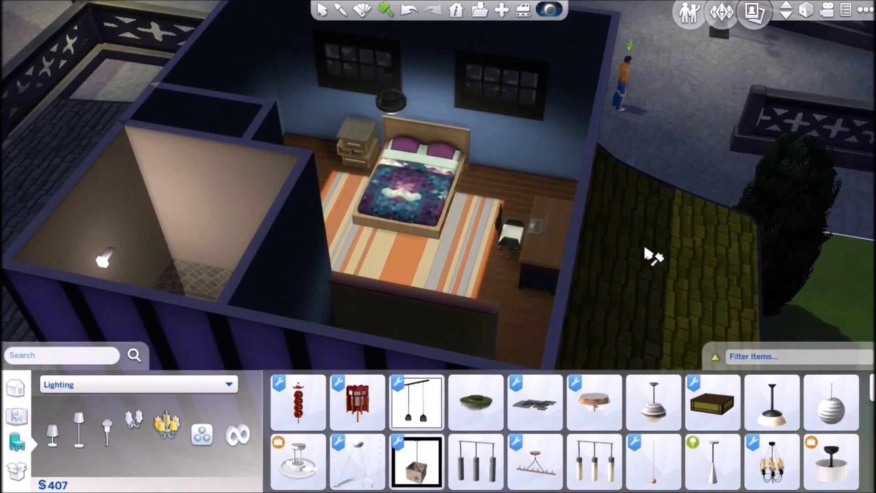
Return to the ground floor and place a ceiling light in the DJ room.
{"action": "left_click", "coordinate": [788, 10]}
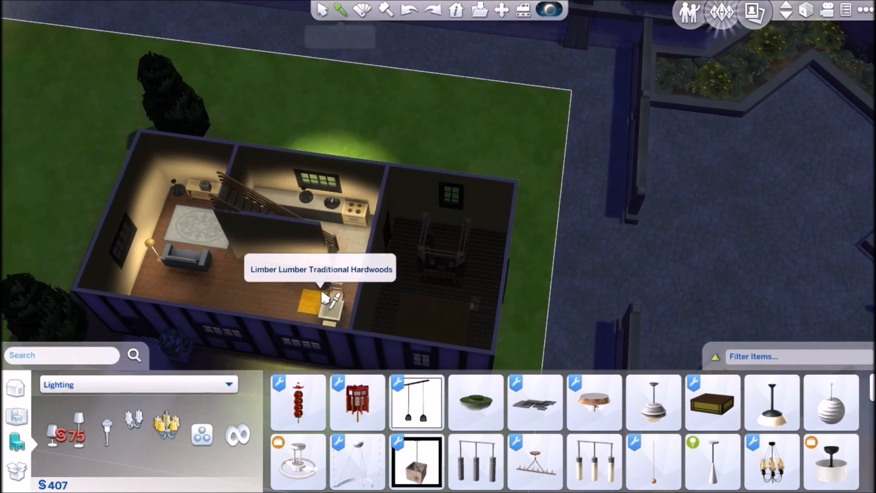
{"action": "left_click", "coordinate": [652, 401]}
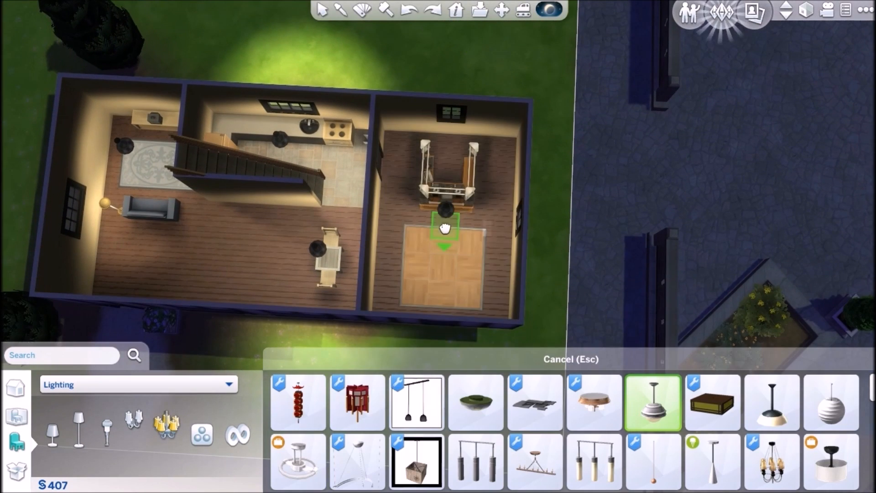
{"action": "scroll", "scroll_direction": "down", "scroll_amount": 3}
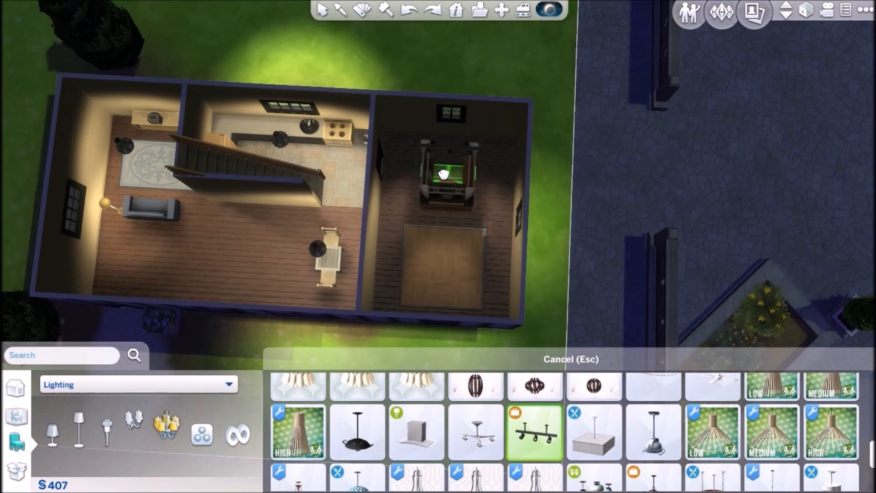